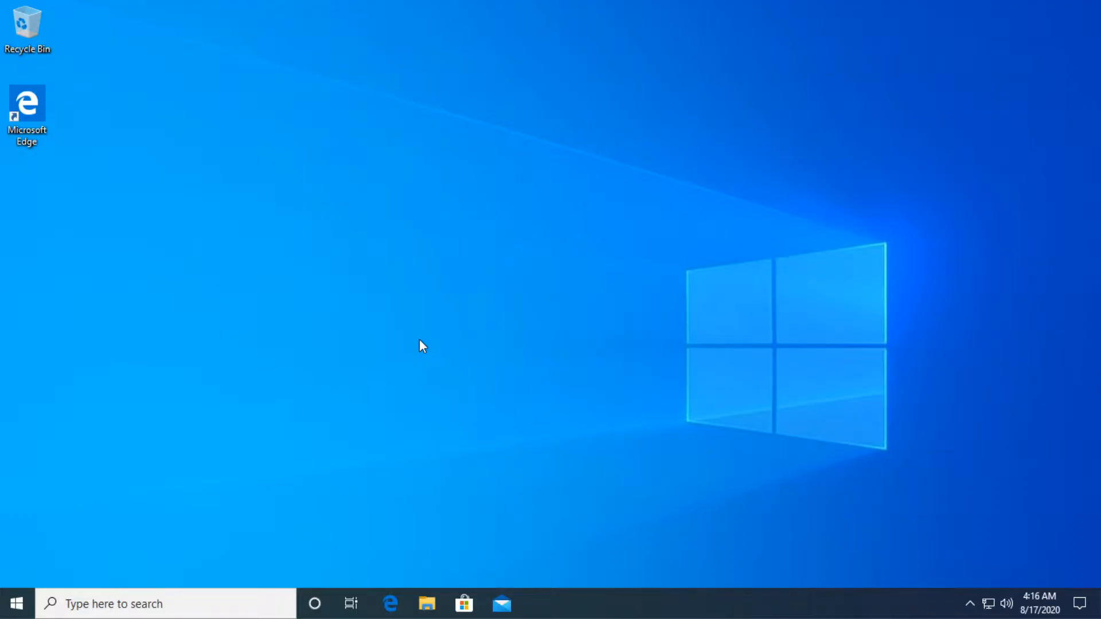
pyautogui.moveTo(334, 321)
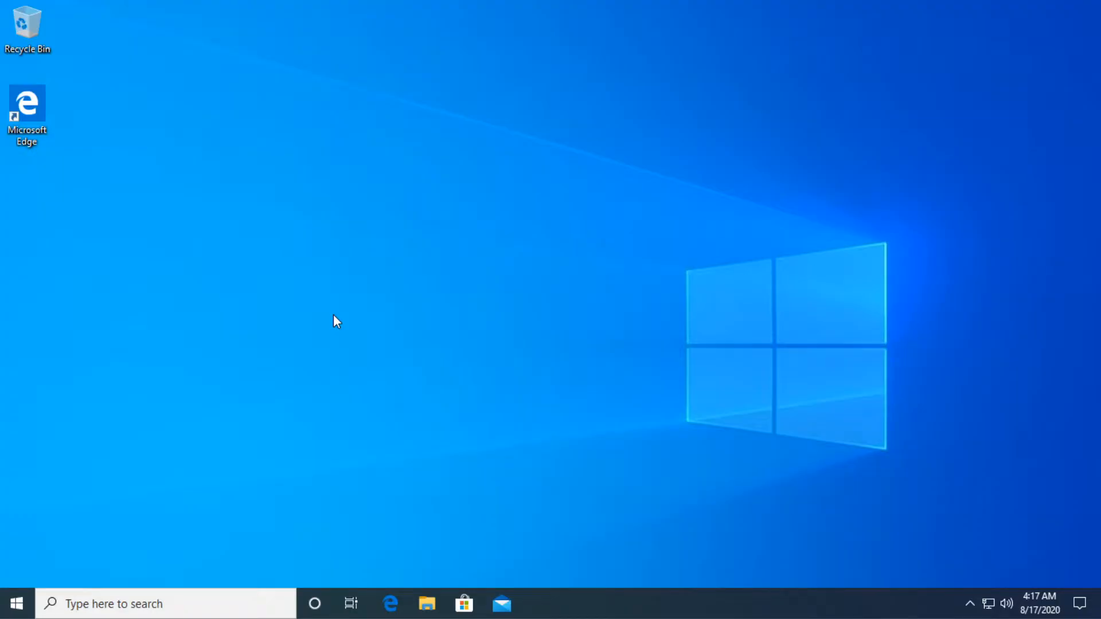
pyautogui.moveTo(401, 603)
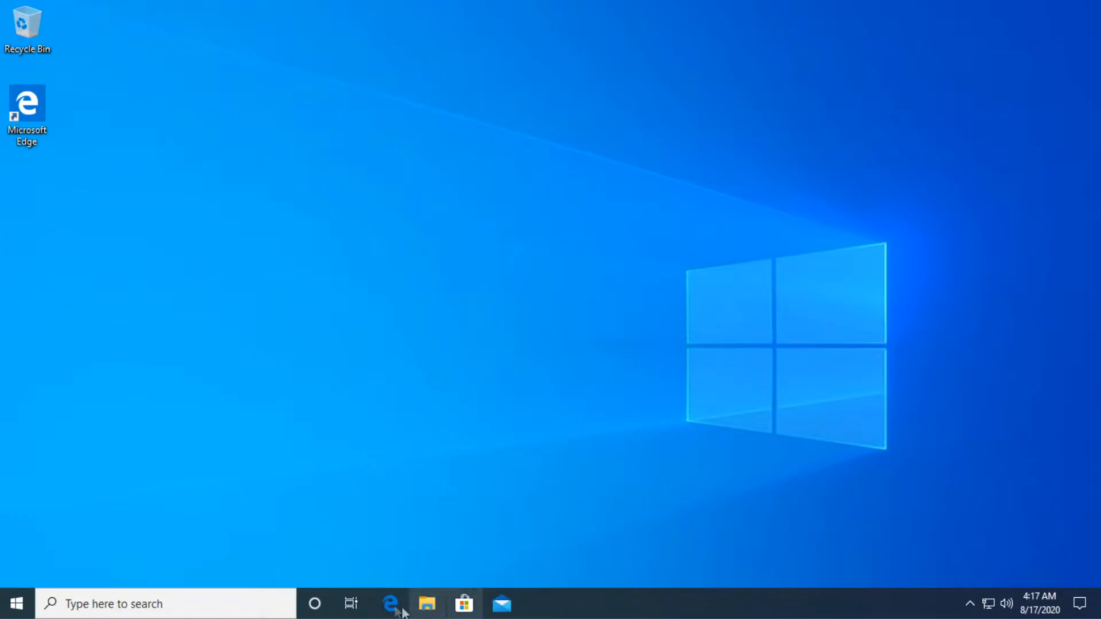
# - Open File Explorer and go into the user's profile folder under C:\Users
pyautogui.click(426, 603)
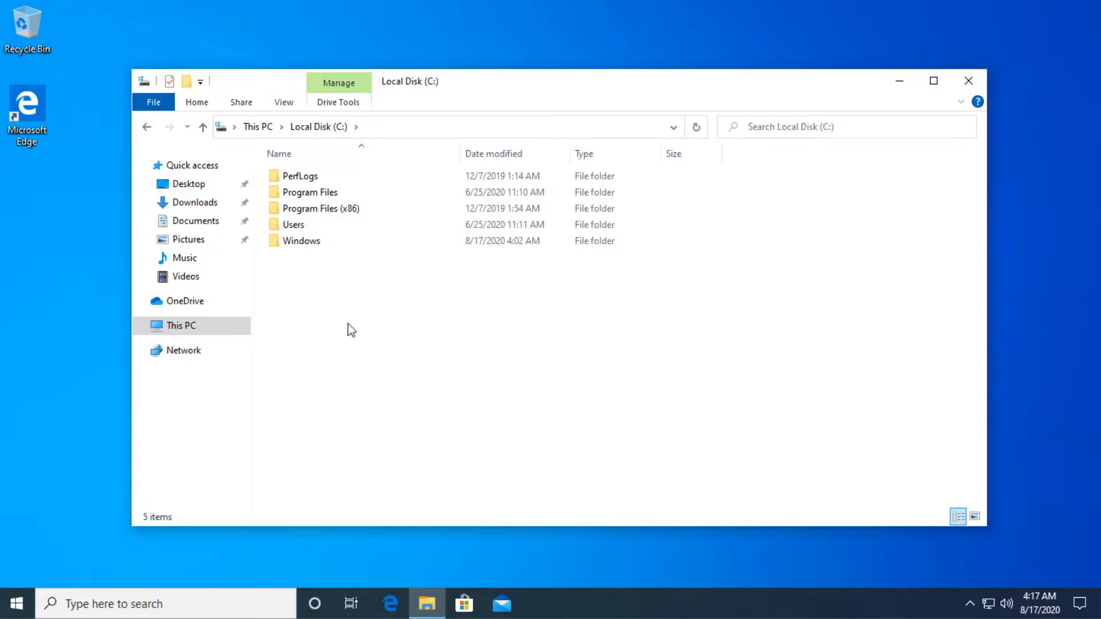
pyautogui.click(294, 224)
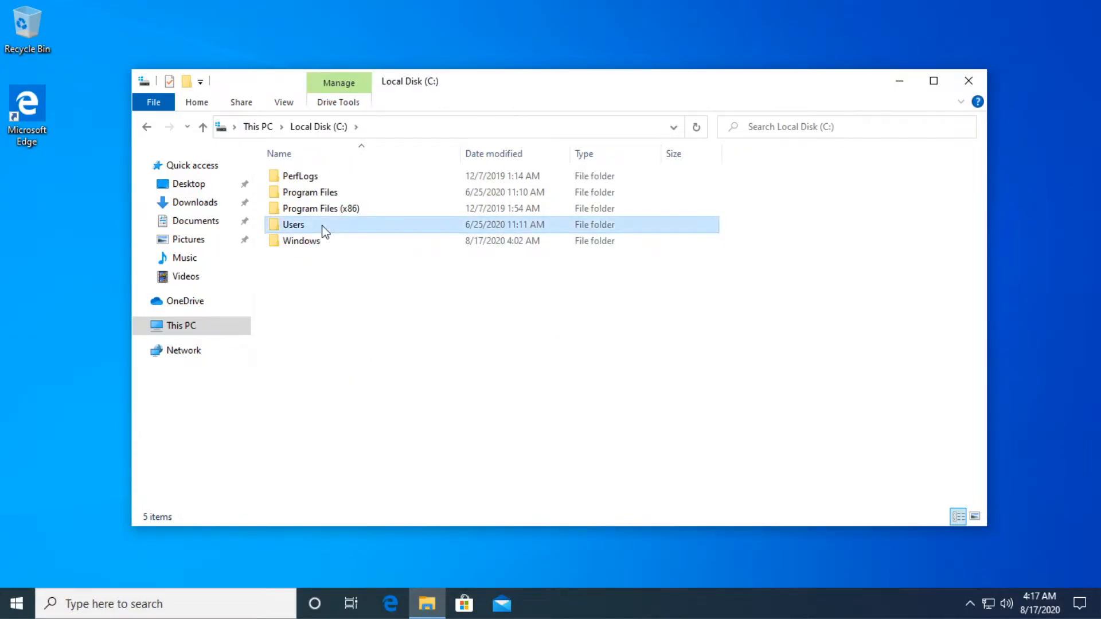
pyautogui.doubleClick(293, 225)
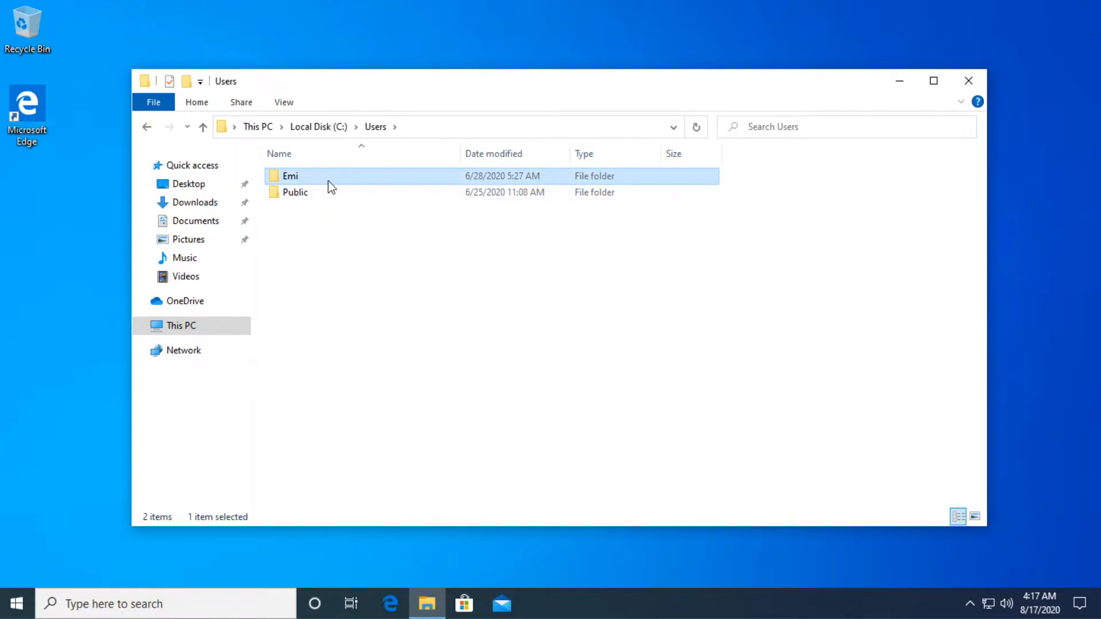
pyautogui.doubleClick(290, 176)
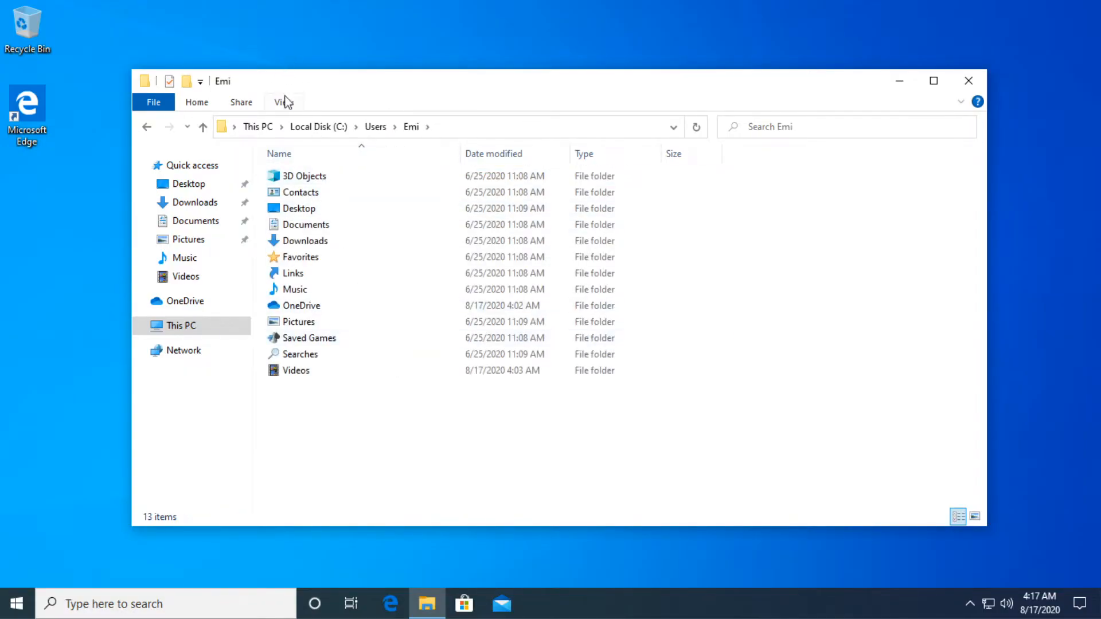
# - Show hidden items, open AppData > Roaming > Microsoft, then launch Sticky Notes
pyautogui.click(283, 102)
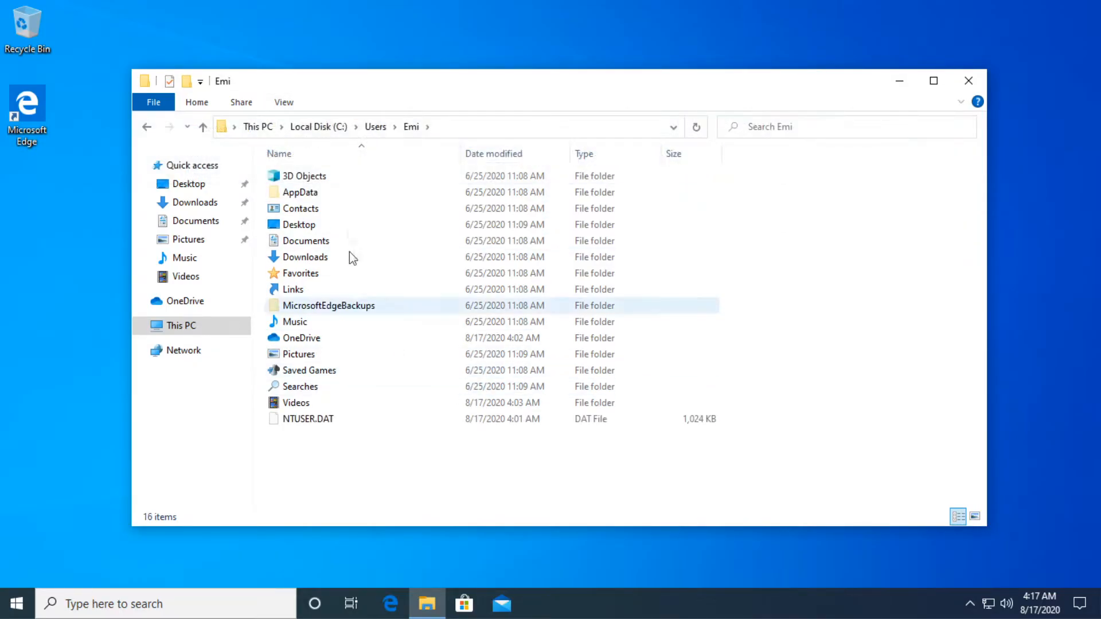
pyautogui.click(300, 192)
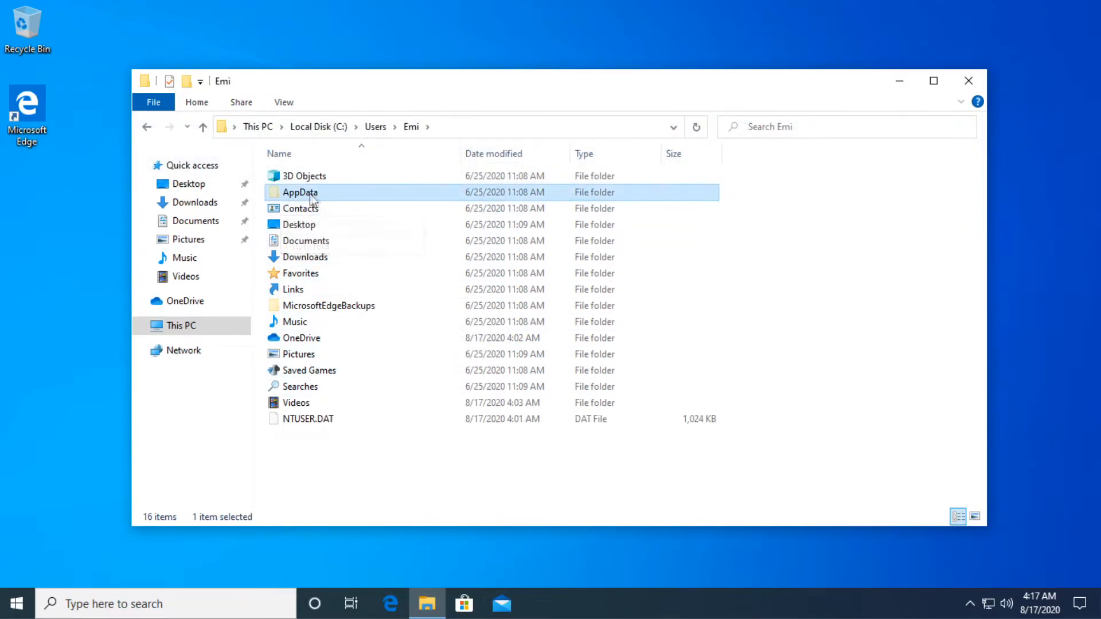
pyautogui.doubleClick(300, 191)
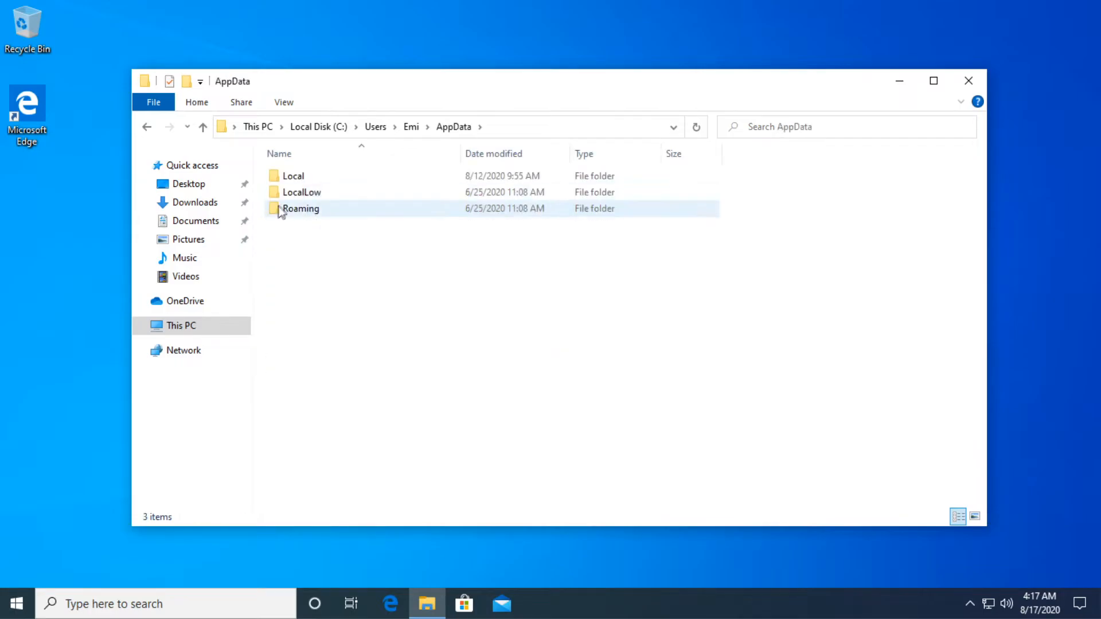
pyautogui.doubleClick(301, 209)
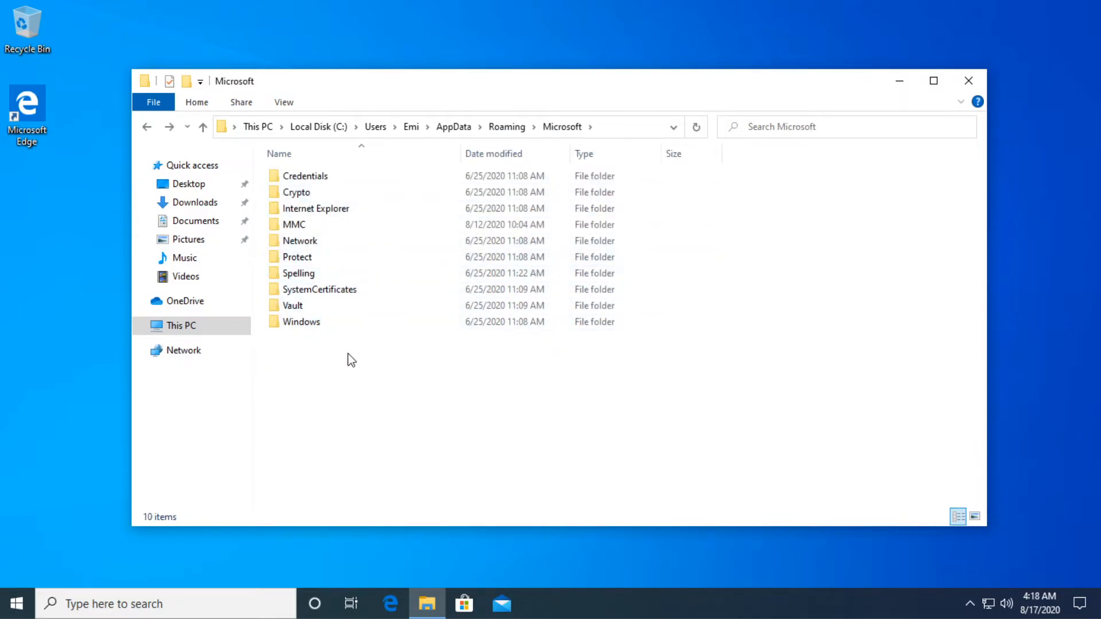
pyautogui.moveTo(339, 363)
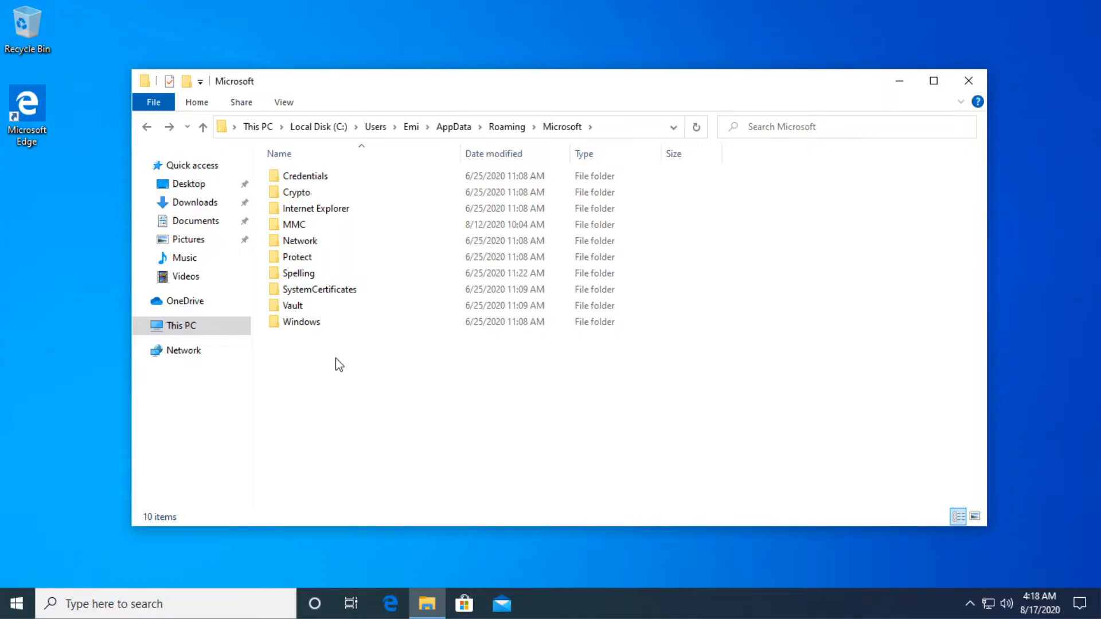
pyautogui.moveTo(306, 370)
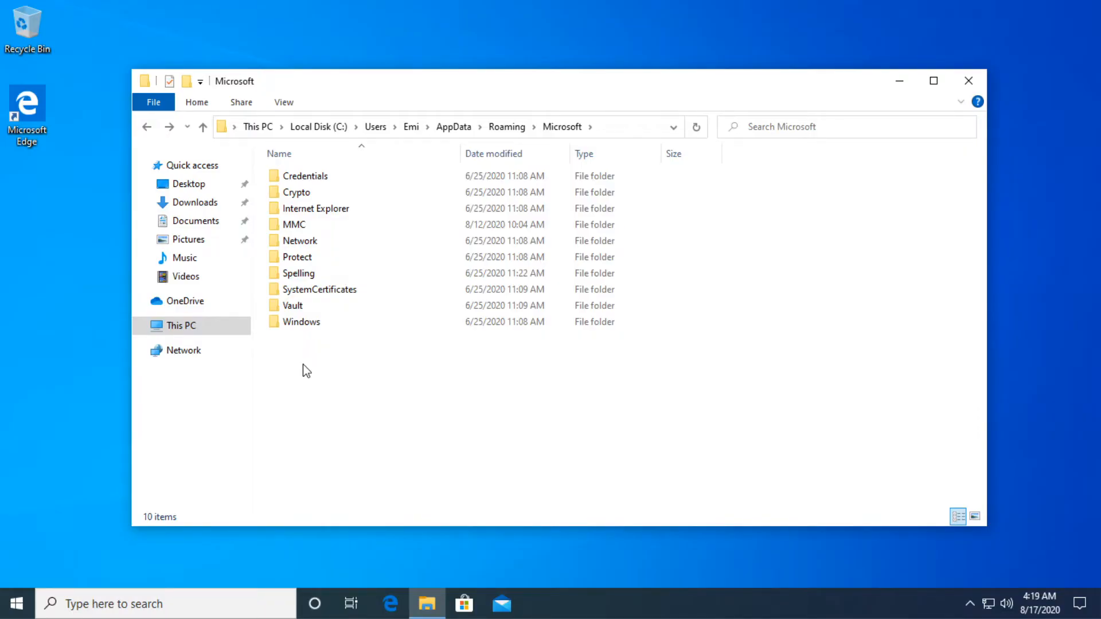
pyautogui.moveTo(317, 352)
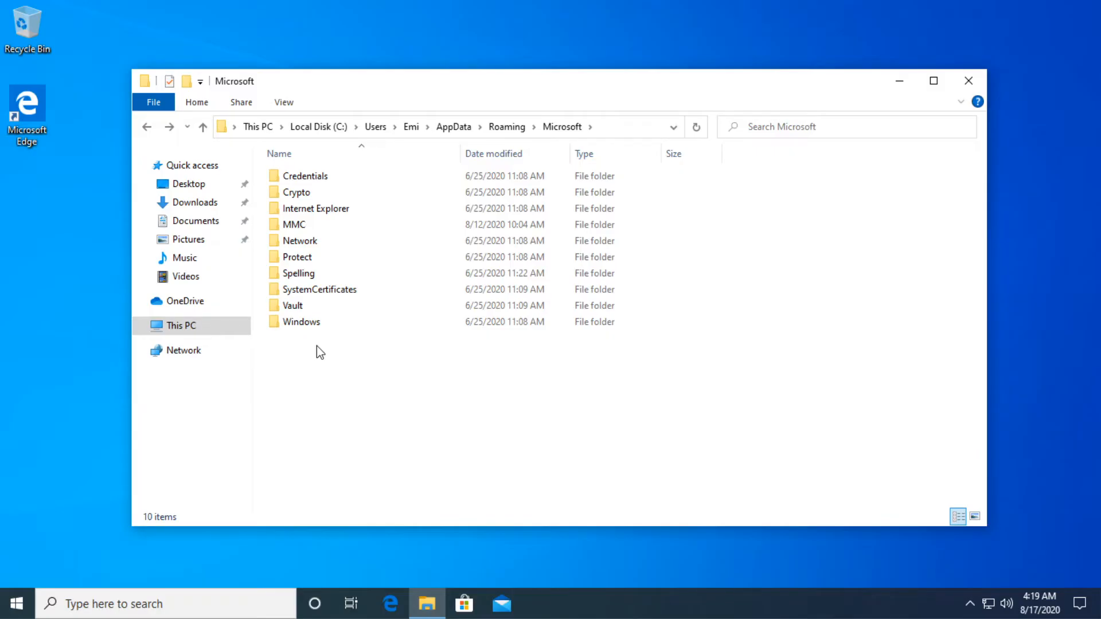
pyautogui.click(969, 81)
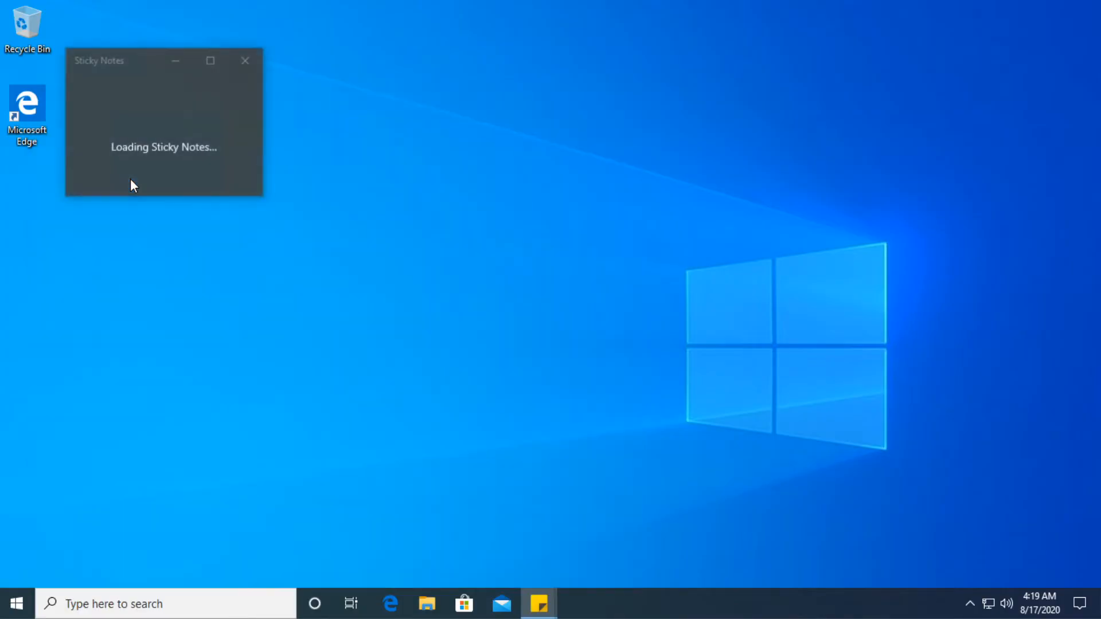
# - Open the Sticky Notes list from the taskbar and drag the front note beside it
pyautogui.rightClick(538, 604)
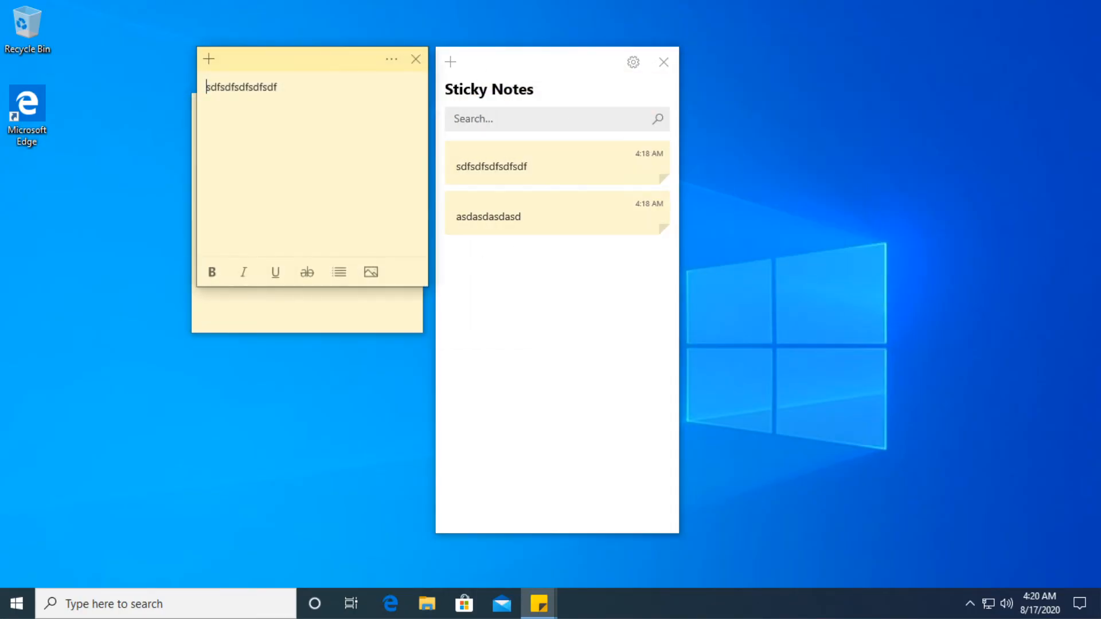
pyautogui.moveTo(309, 59); pyautogui.dragTo(878, 93)
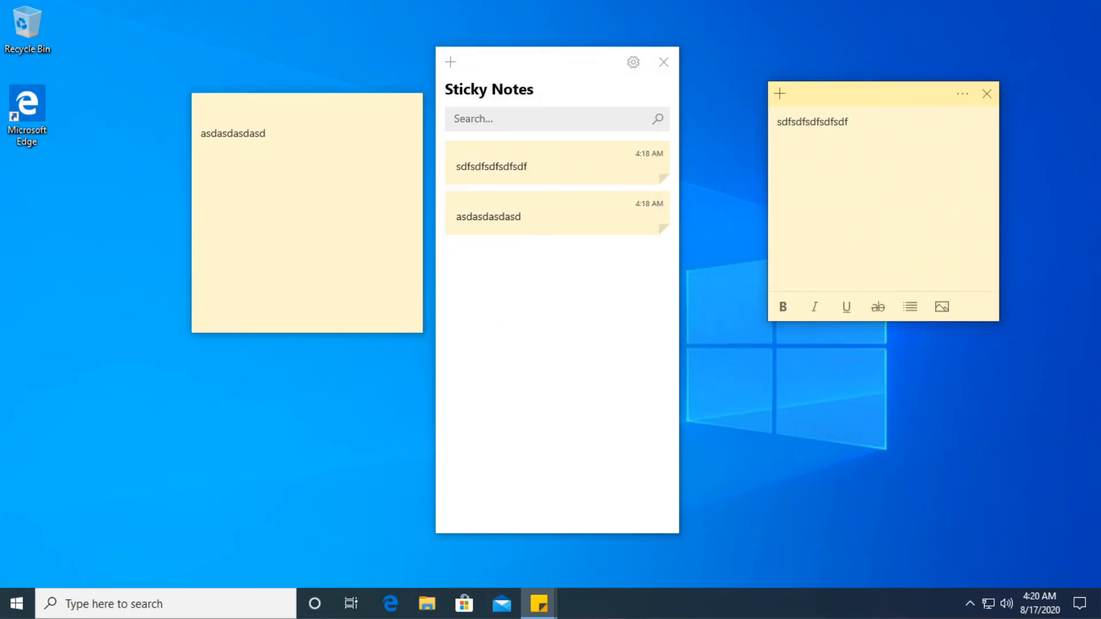
pyautogui.click(850, 121)
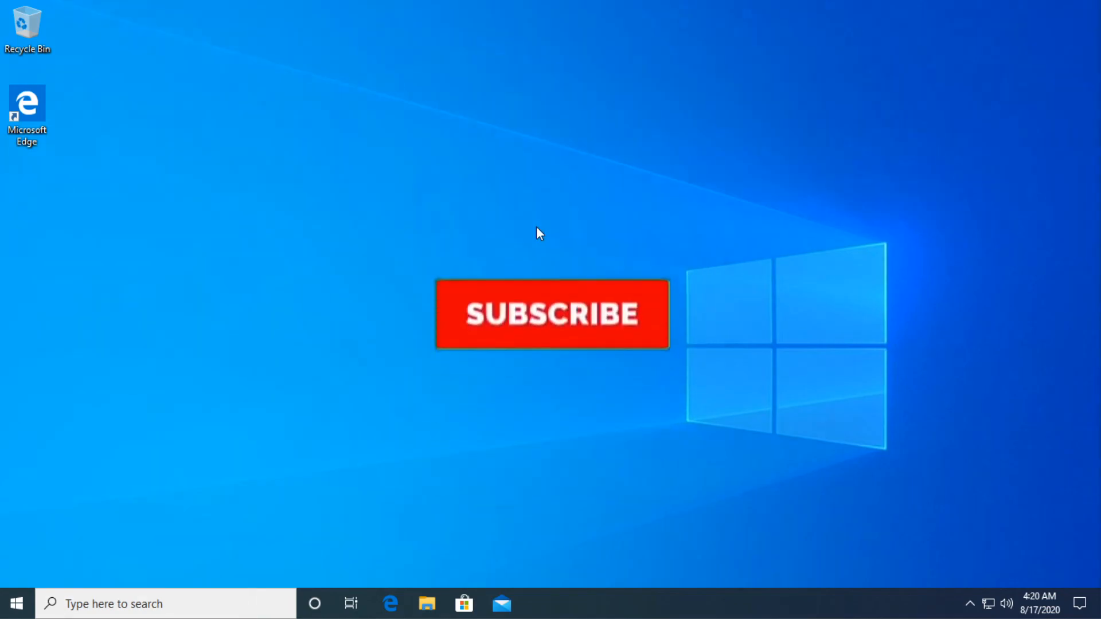
pyautogui.click(551, 314)
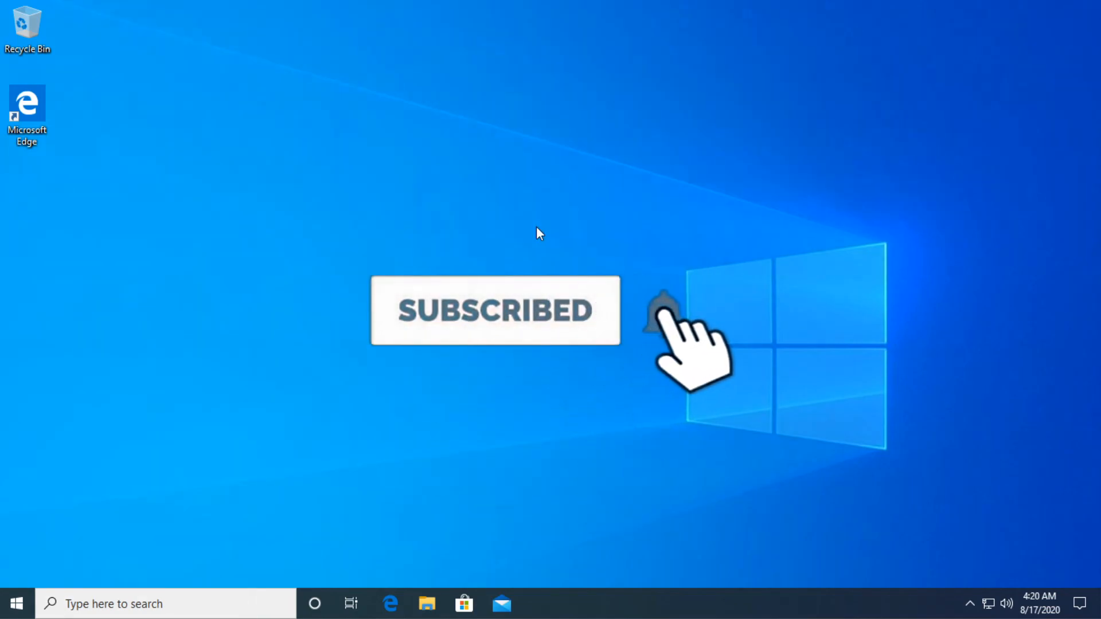